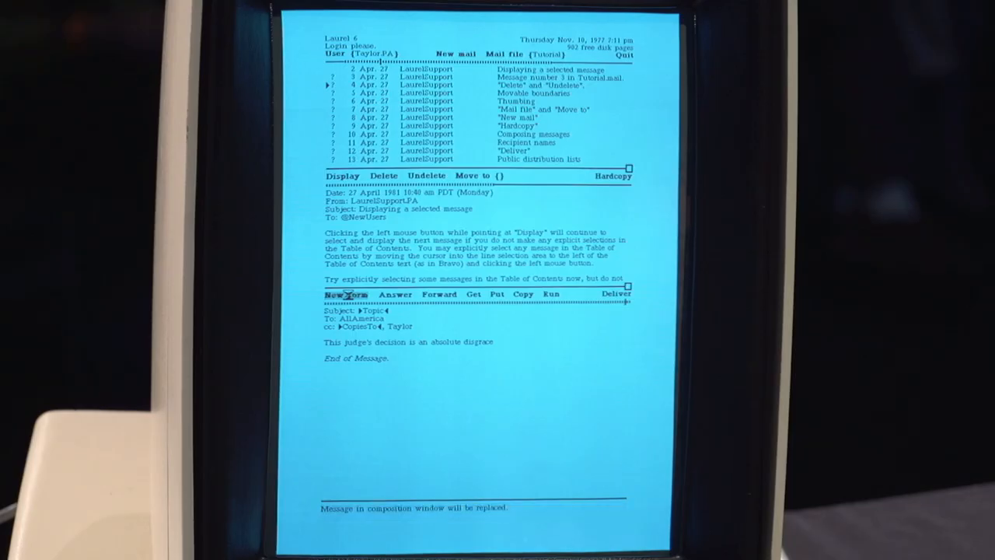
Confirm New form to swap the judge's-decision draft for a blank Subject/To/cc/Message template.
left_click(343, 293)
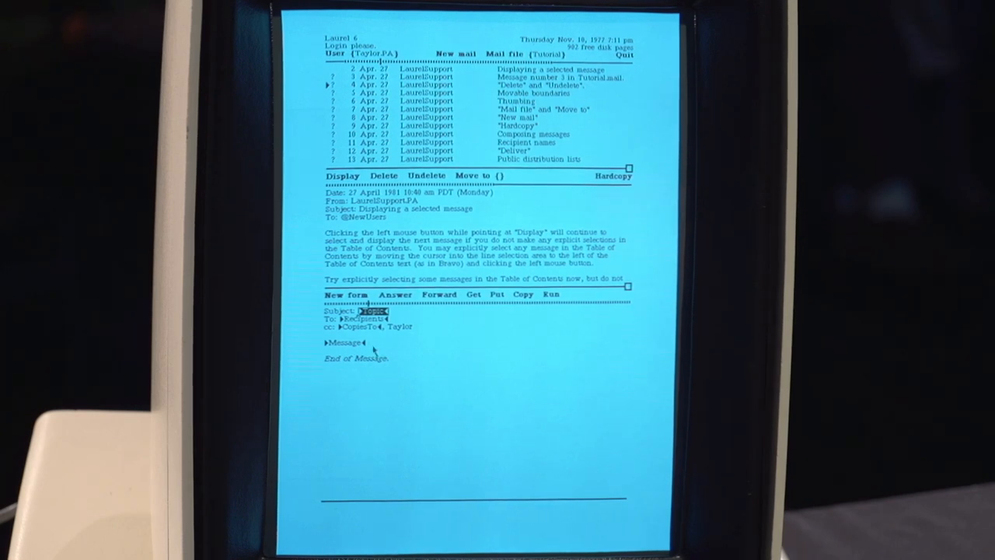
mouse_move(437, 345)
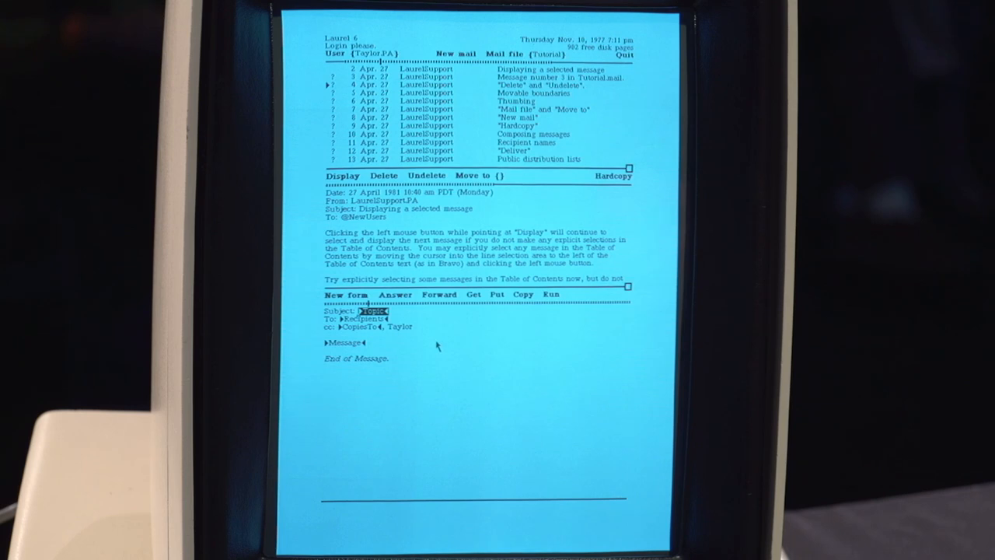
mouse_move(505, 333)
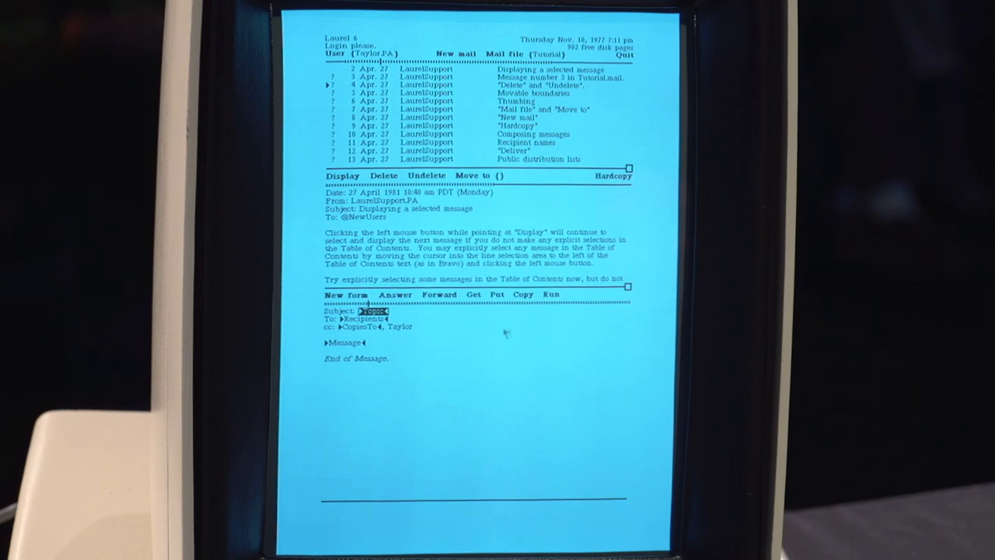
mouse_move(555, 302)
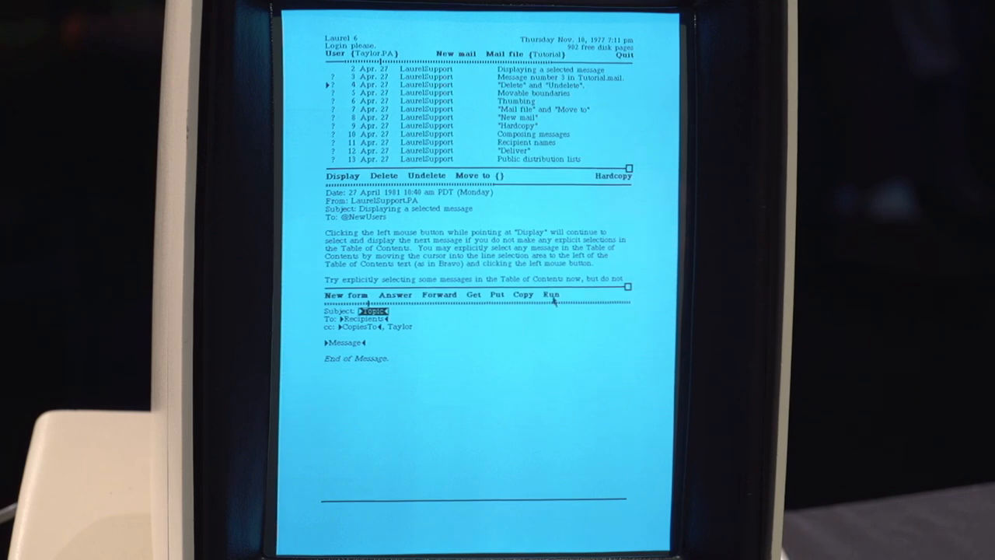